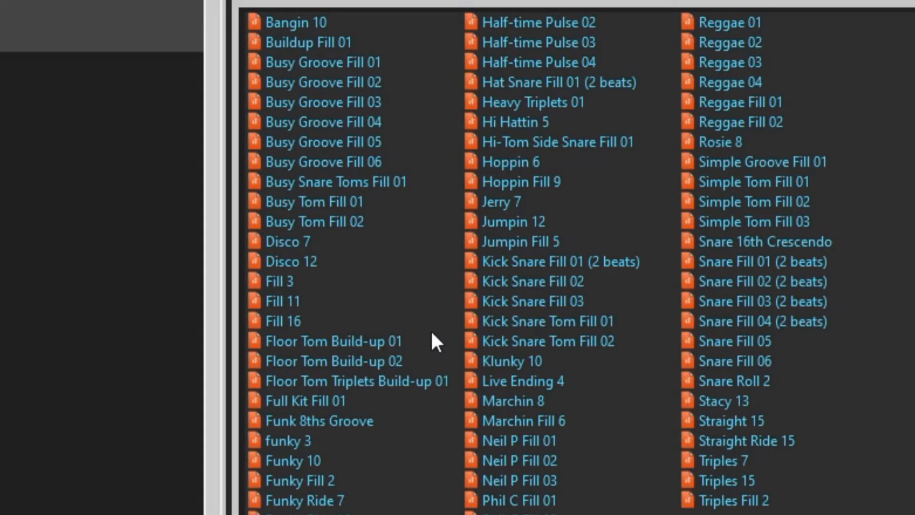
{"action": "mouse_move", "coordinate": [776, 126]}
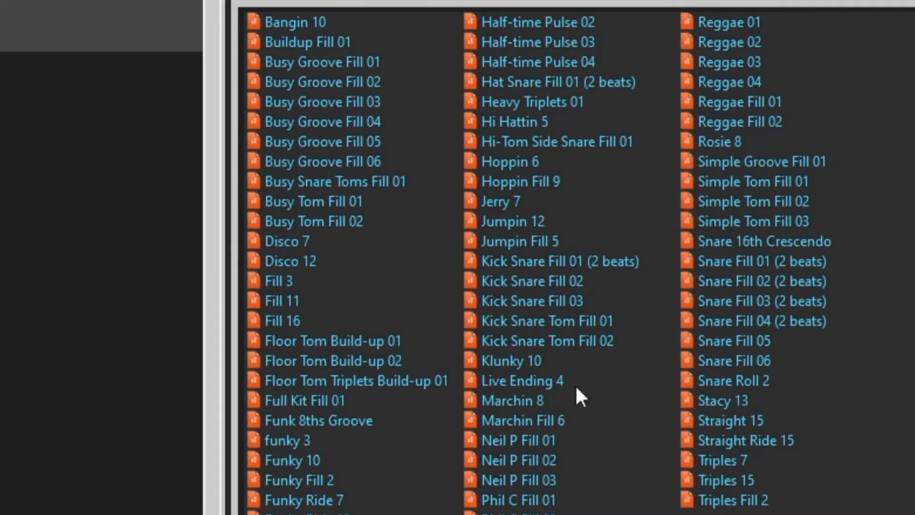
{"action": "mouse_move", "coordinate": [525, 440]}
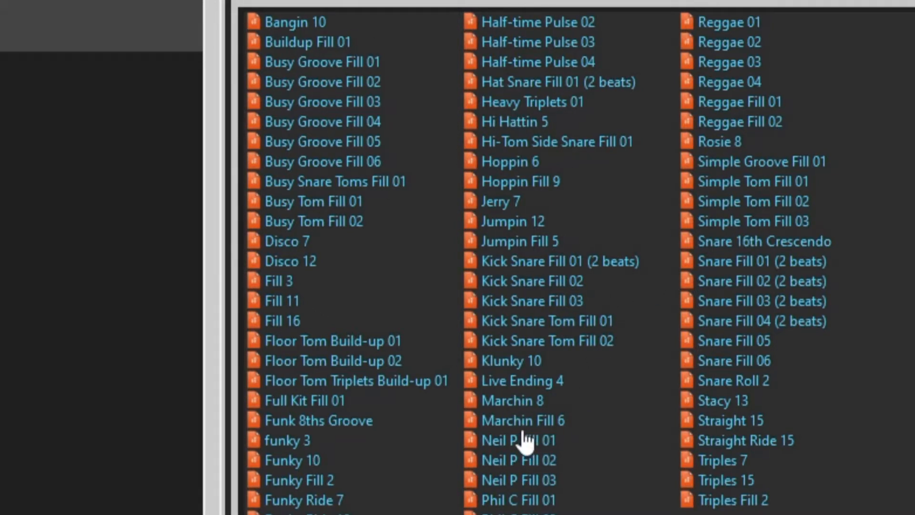
{"action": "mouse_move", "coordinate": [513, 201]}
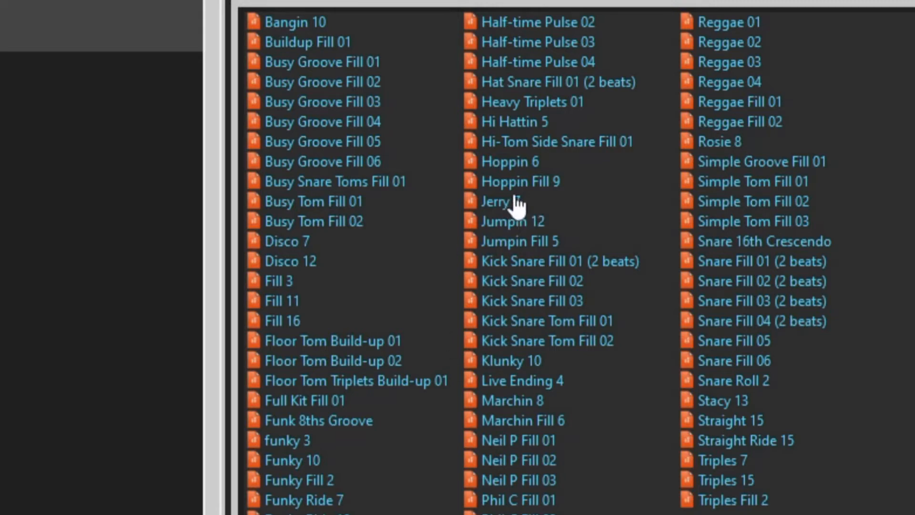
Preview the Jerry 7 groove from the SmartLoops drum collection in the Media Browser
{"action": "left_click", "coordinate": [500, 201]}
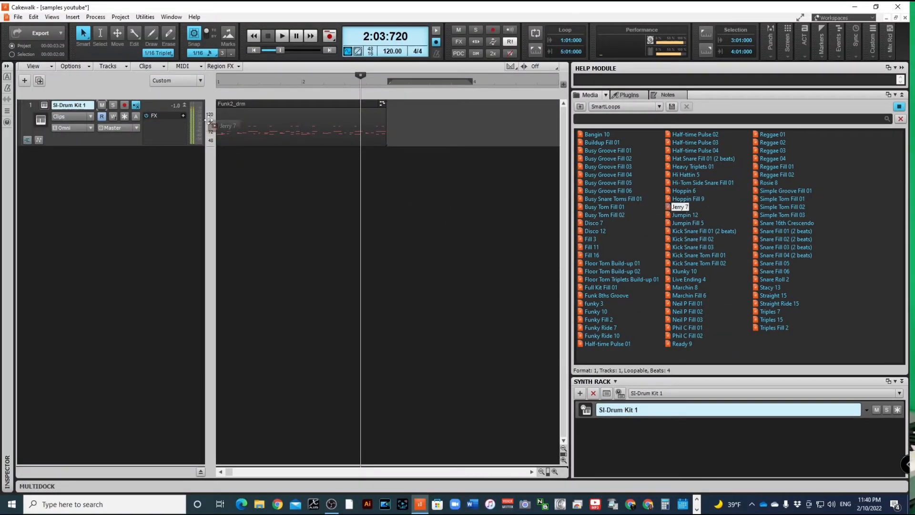
Place Jerry 7 at bar 1 of the SI-Drum Kit track and rewind to the project start
{"action": "left_click", "coordinate": [257, 116]}
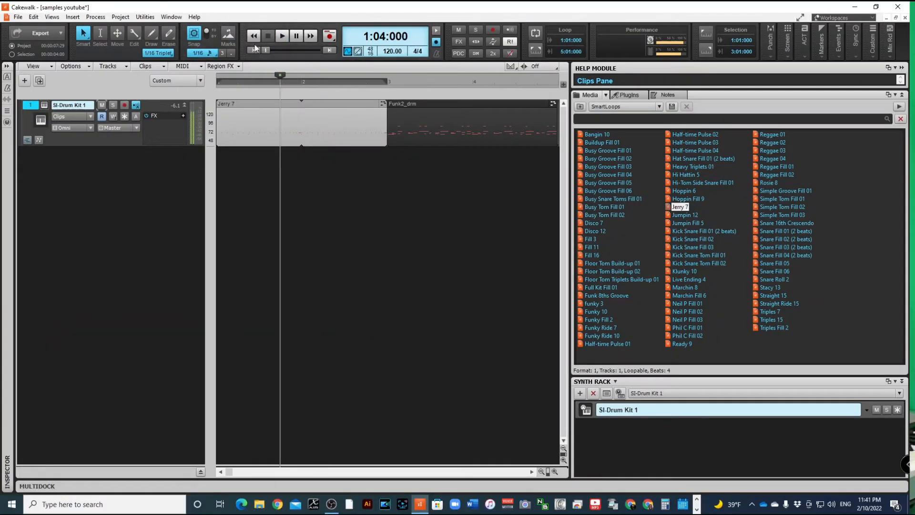
{"action": "left_click", "coordinate": [281, 35]}
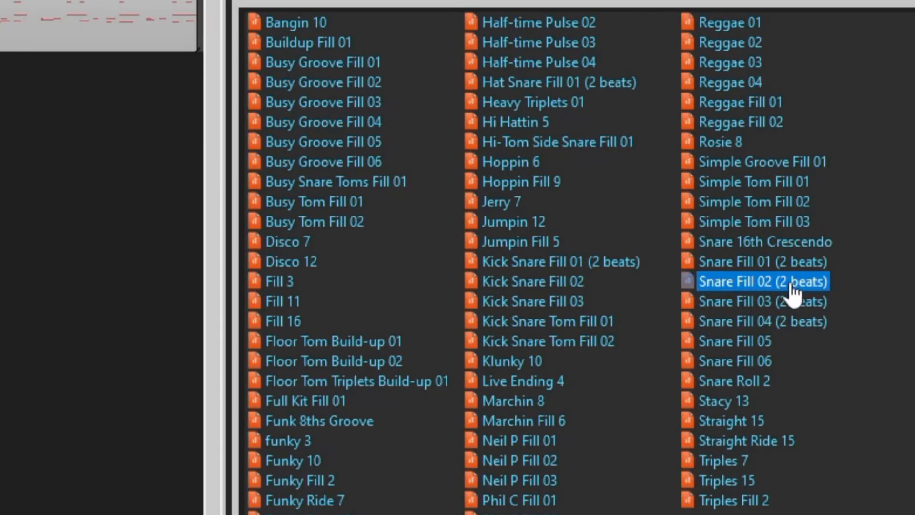
{"action": "left_click", "coordinate": [763, 301]}
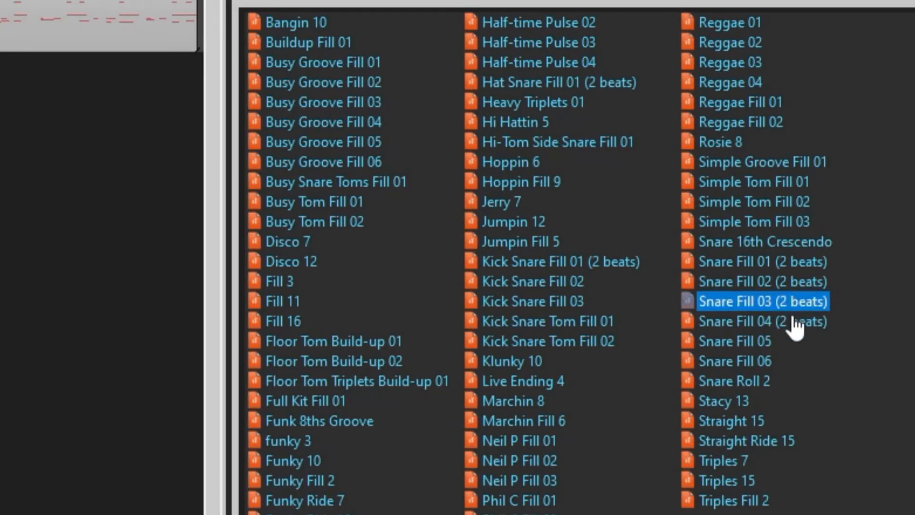
{"action": "left_click", "coordinate": [762, 321]}
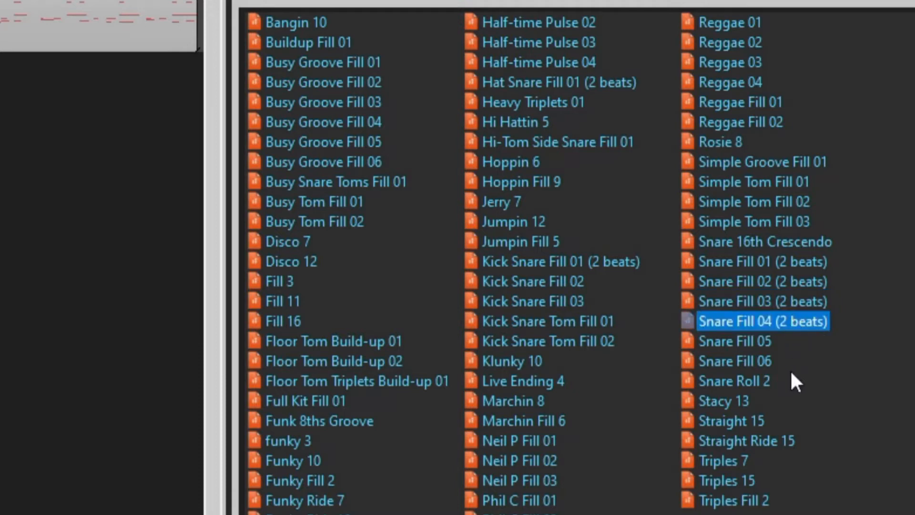
{"action": "left_click", "coordinate": [733, 342]}
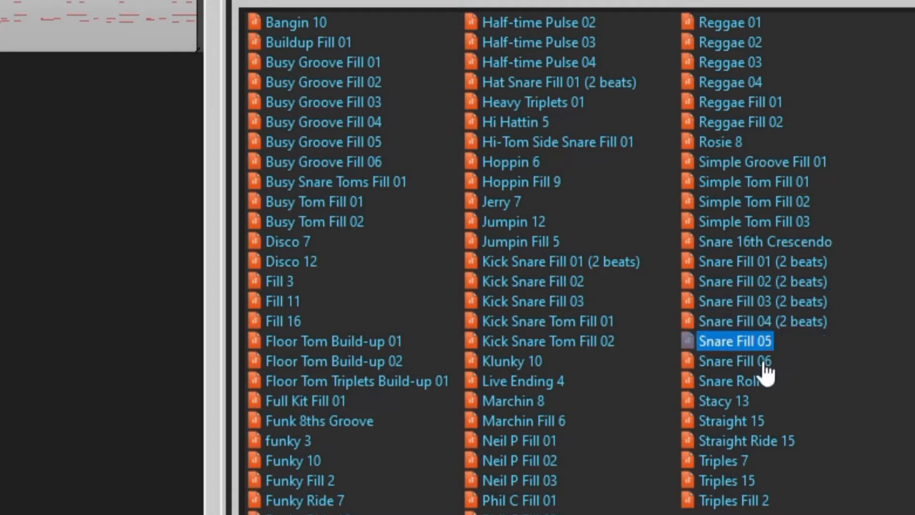
{"action": "left_click", "coordinate": [735, 360]}
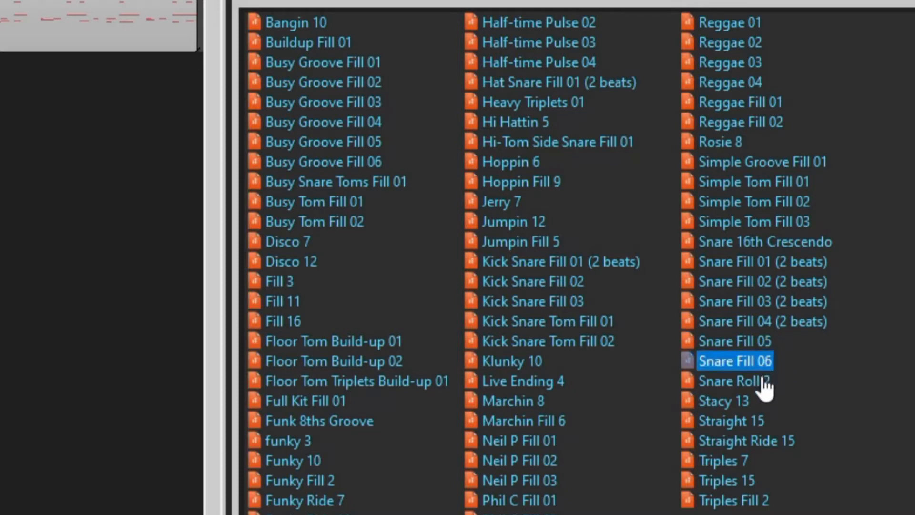
{"action": "mouse_move", "coordinate": [762, 399]}
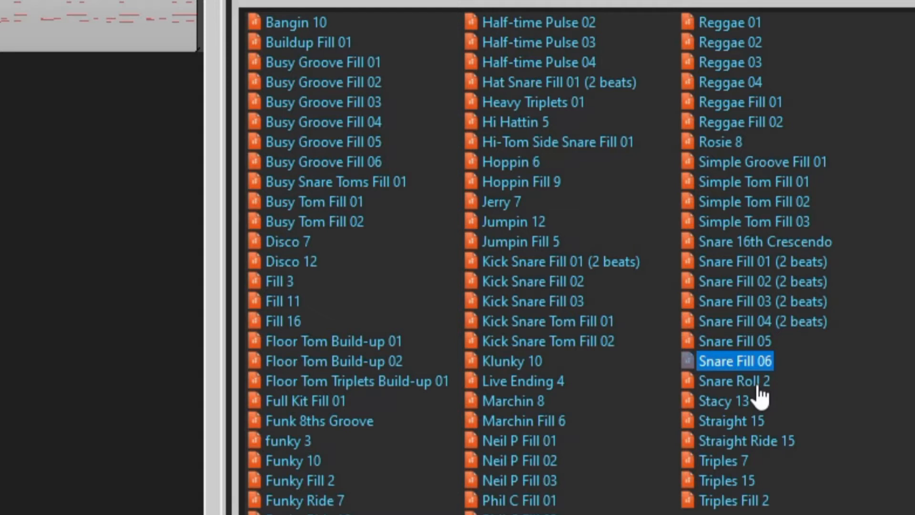
{"action": "left_click", "coordinate": [734, 380]}
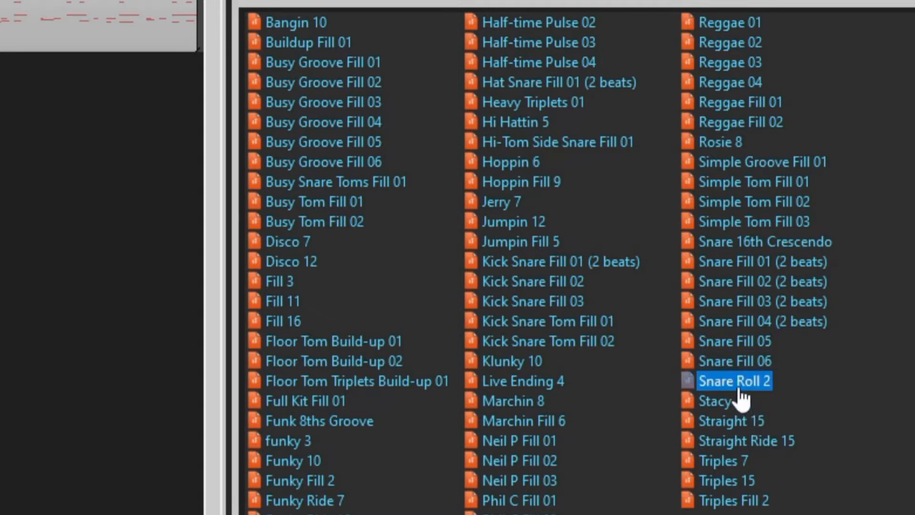
{"action": "left_click", "coordinate": [718, 401]}
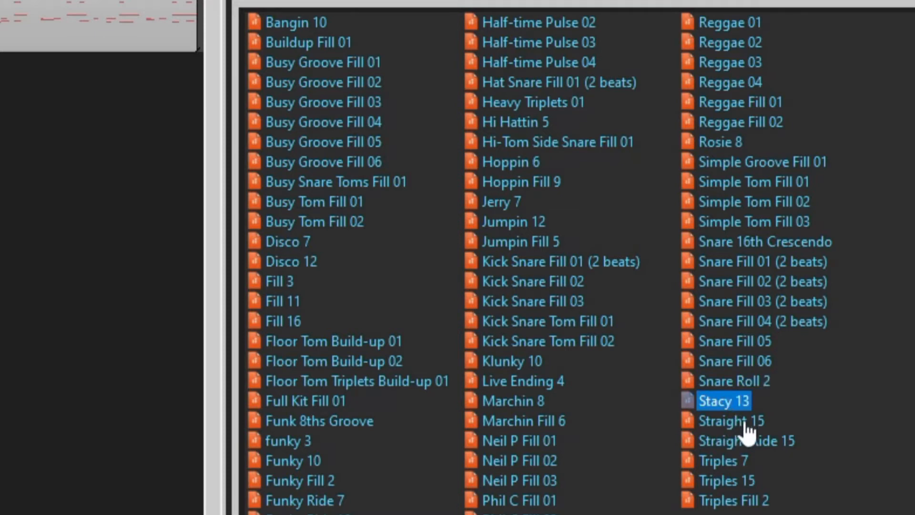
{"action": "left_click", "coordinate": [731, 420]}
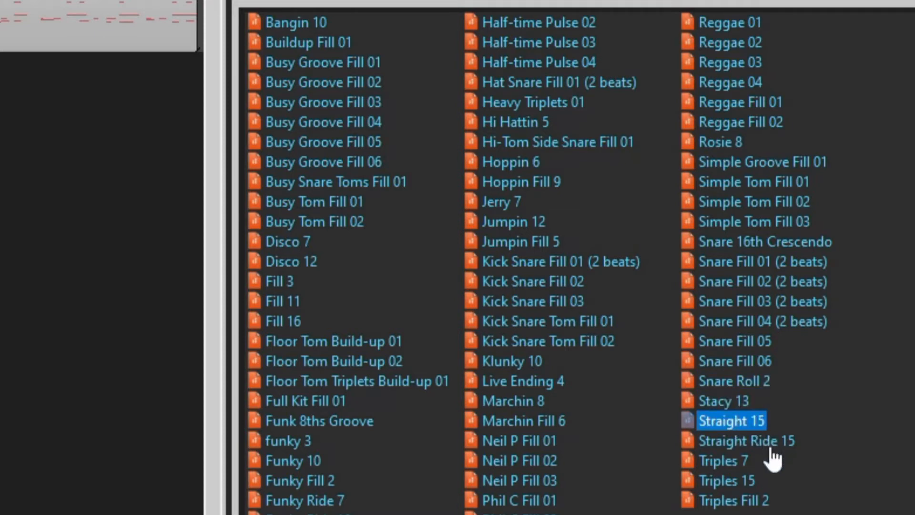
{"action": "left_click", "coordinate": [723, 460]}
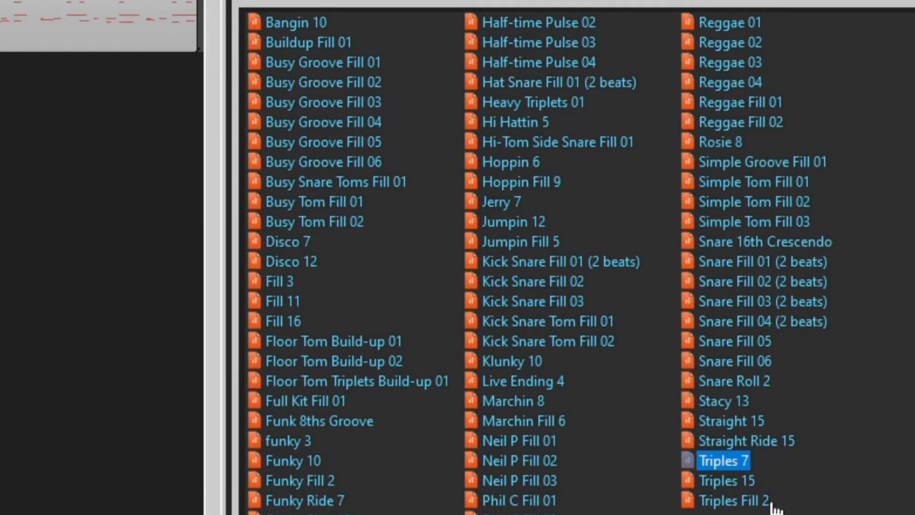
{"action": "left_click", "coordinate": [726, 500]}
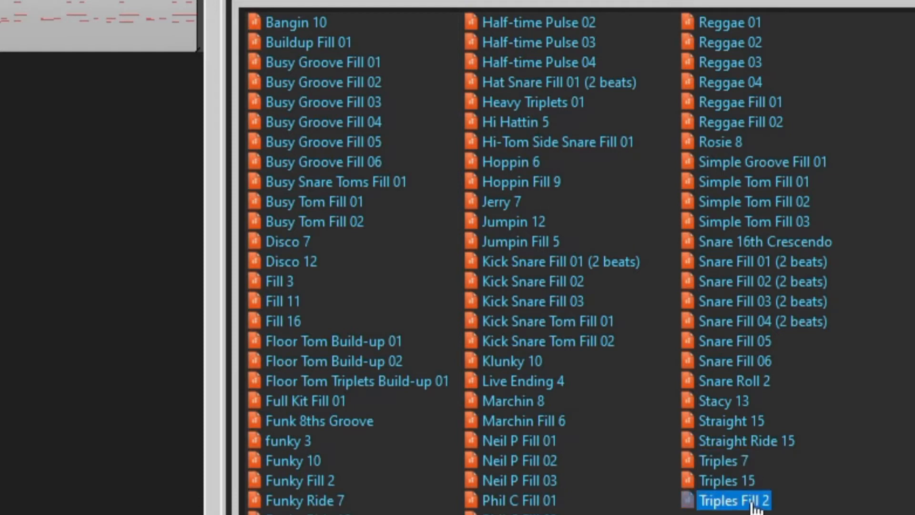
{"action": "mouse_move", "coordinate": [509, 316]}
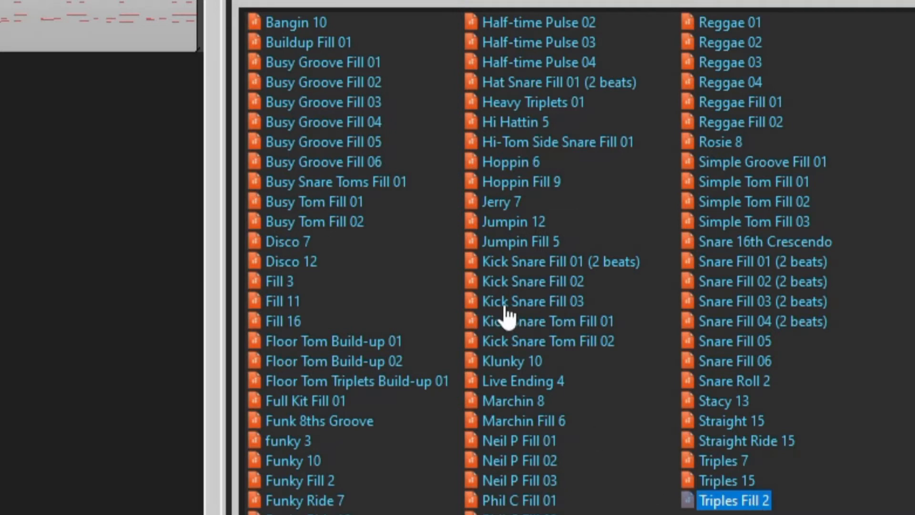
{"action": "mouse_move", "coordinate": [638, 202]}
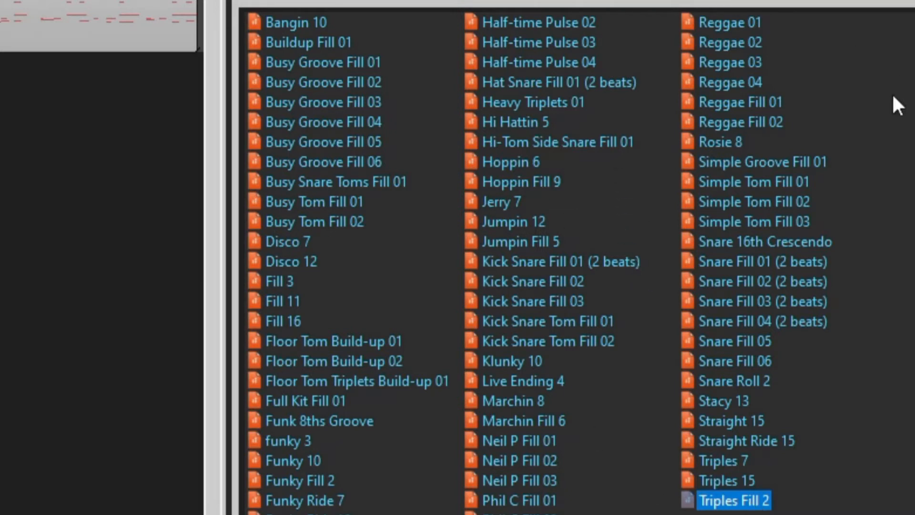
{"action": "mouse_move", "coordinate": [536, 131]}
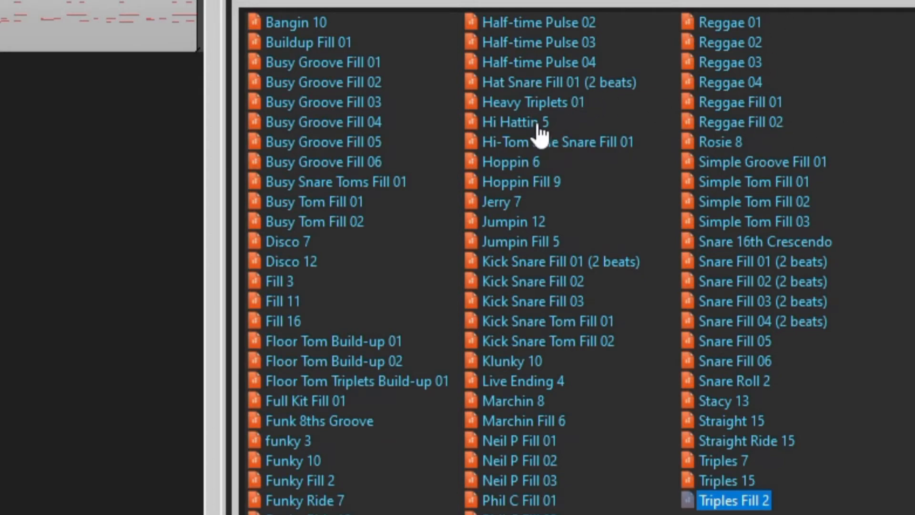
{"action": "left_click", "coordinate": [532, 102]}
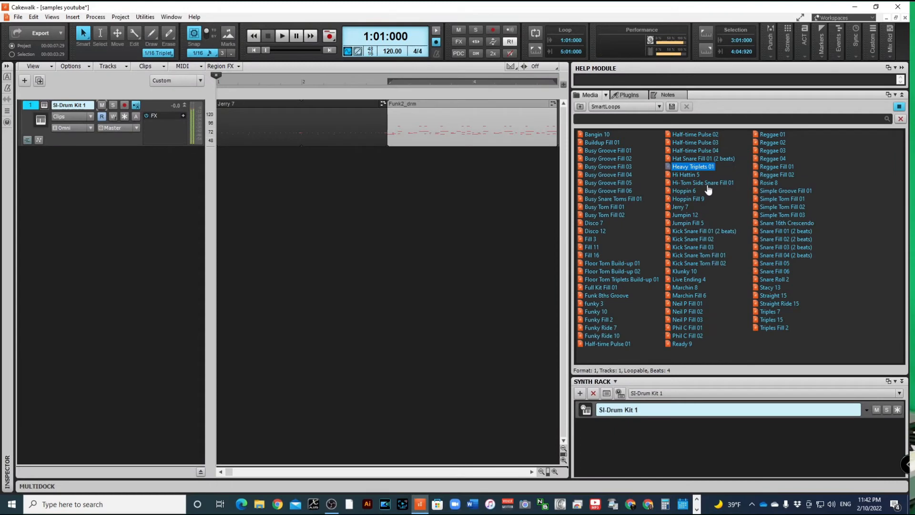
{"action": "mouse_move", "coordinate": [706, 179]}
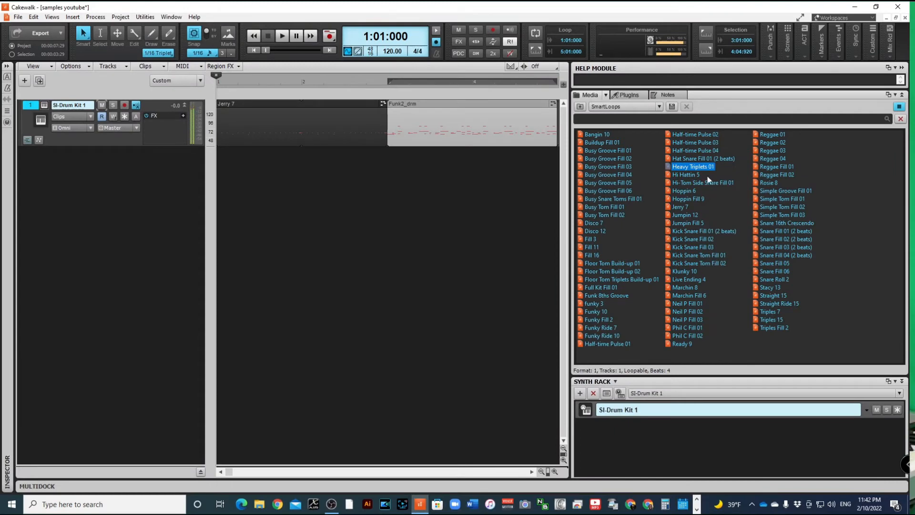
{"action": "mouse_move", "coordinate": [703, 204]}
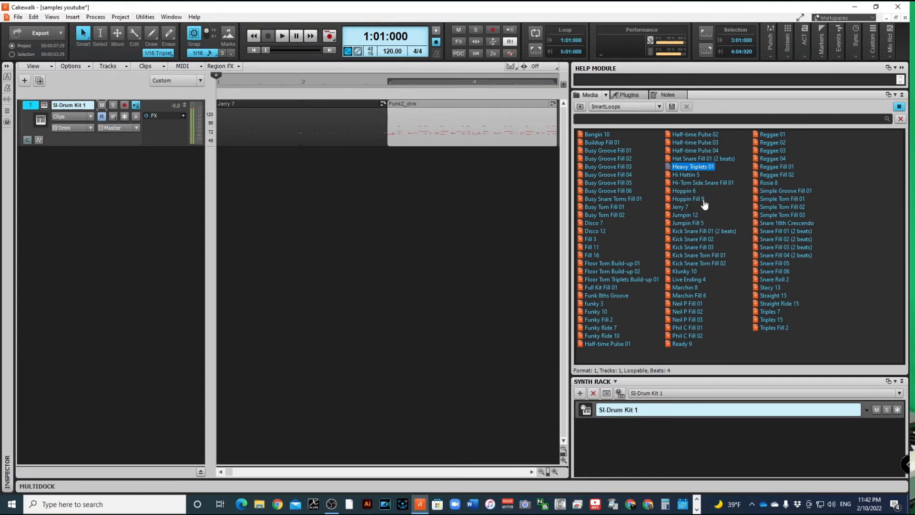
{"action": "mouse_move", "coordinate": [703, 289]}
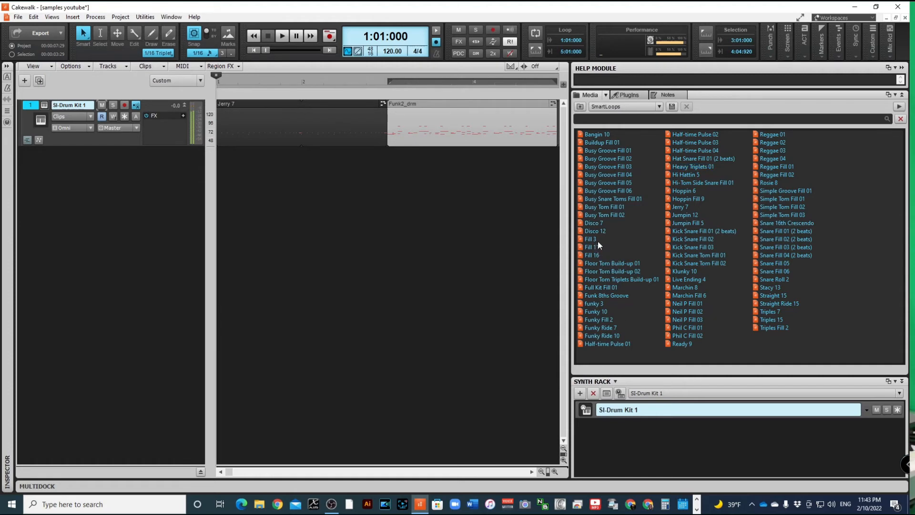
Preview Fill 3 and place it on the Drum Kit track just before the Funk2_drm clip
{"action": "left_click", "coordinate": [589, 239]}
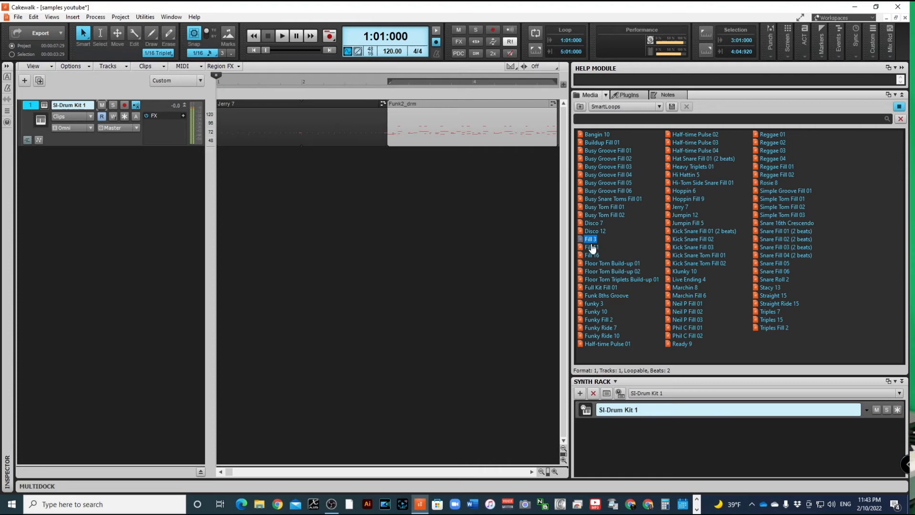
{"action": "left_click_drag", "start_coordinate": [589, 238], "coordinate": [277, 146]}
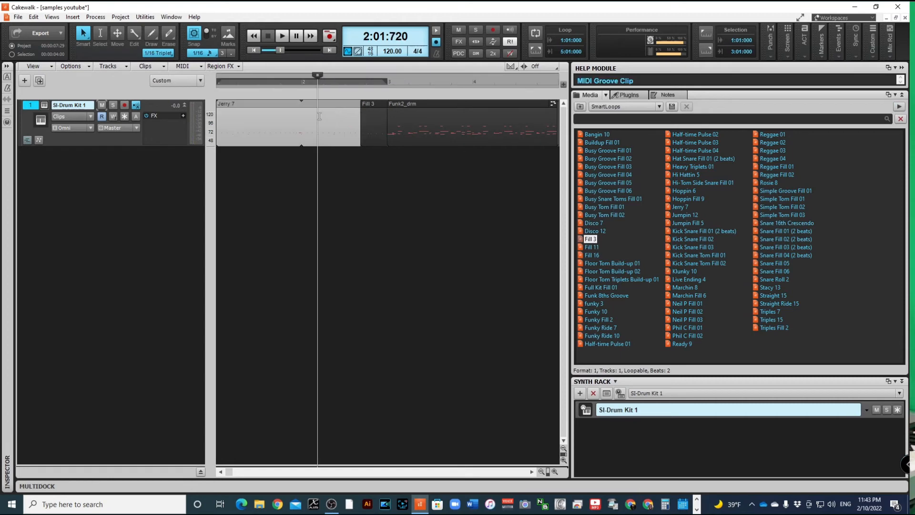
{"action": "left_click", "coordinate": [282, 35]}
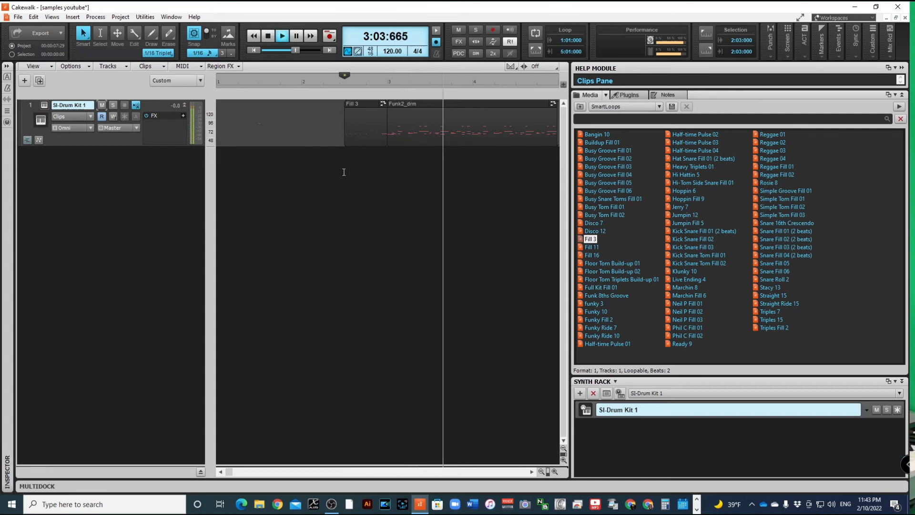
Move Fill 3 and Funk2_drm to bar 1 and stretch Funk2_drm longer, replacing Jerry 7
{"action": "left_click", "coordinate": [282, 36]}
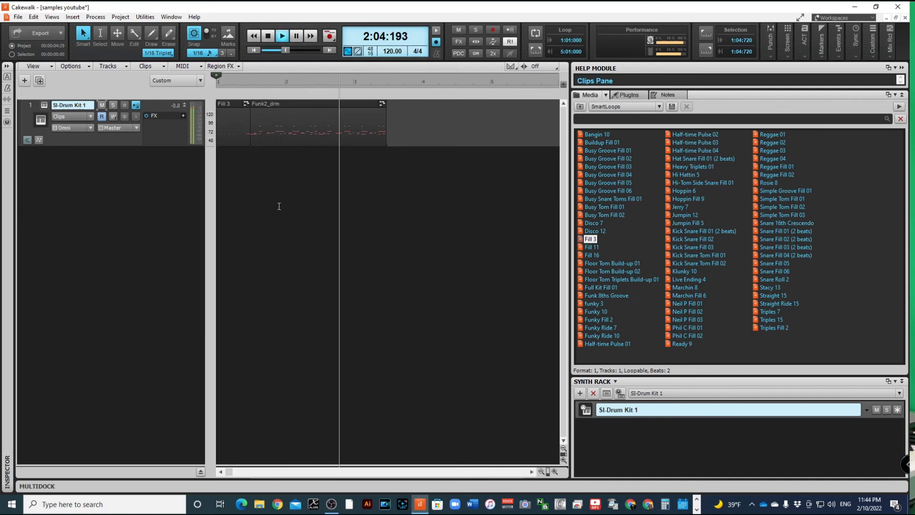
{"action": "left_click", "coordinate": [267, 35]}
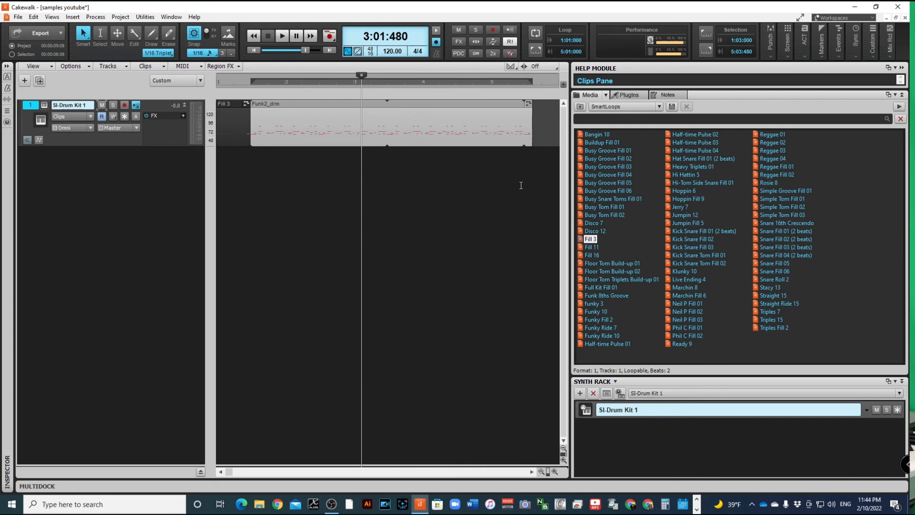
{"action": "left_click", "coordinate": [282, 35]}
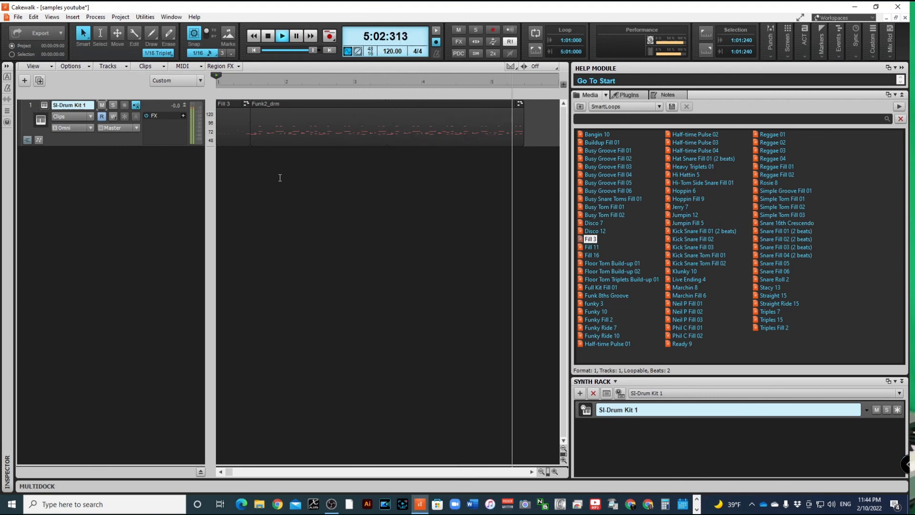
Listen to the Fill 3 and Funk2_drm groove and return playback to the project start
{"action": "left_click", "coordinate": [267, 36]}
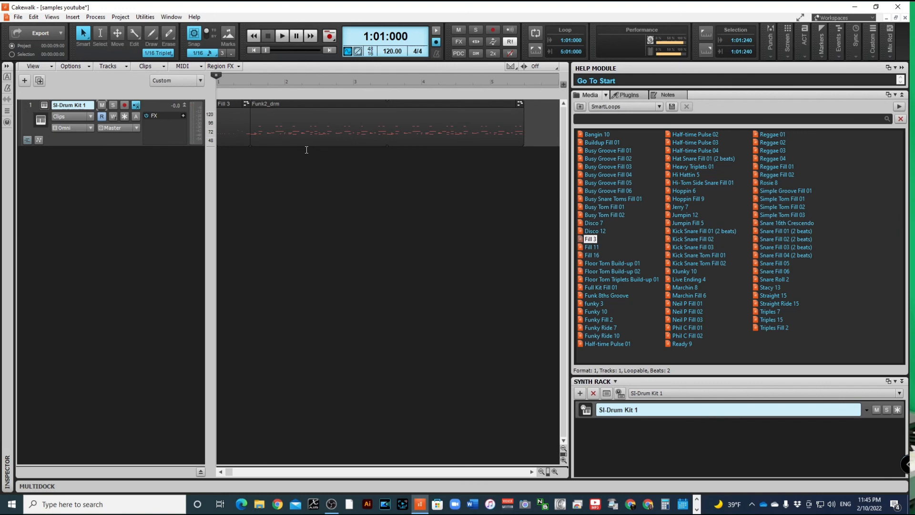